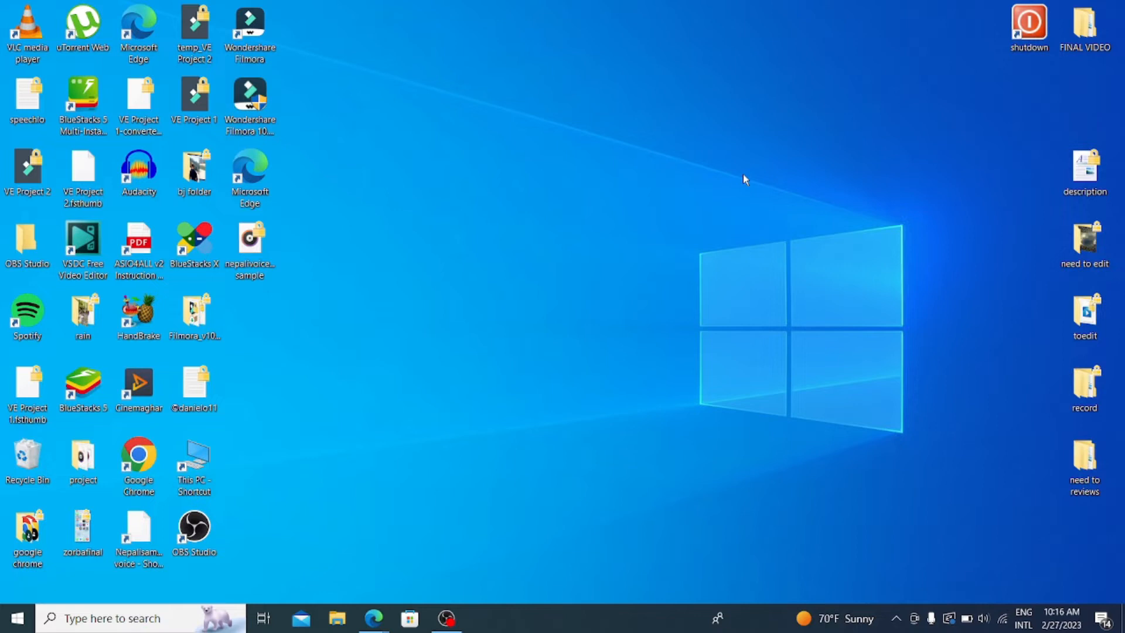
{"action": "mouse_move", "coordinate": [653, 382]}
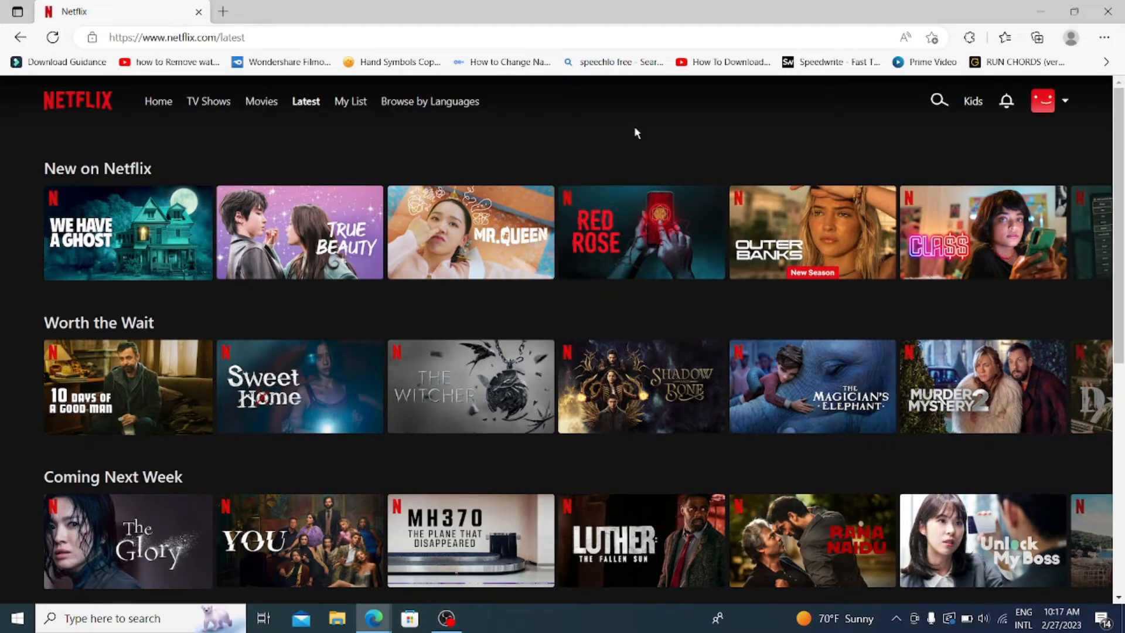
{"action": "mouse_move", "coordinate": [980, 140]}
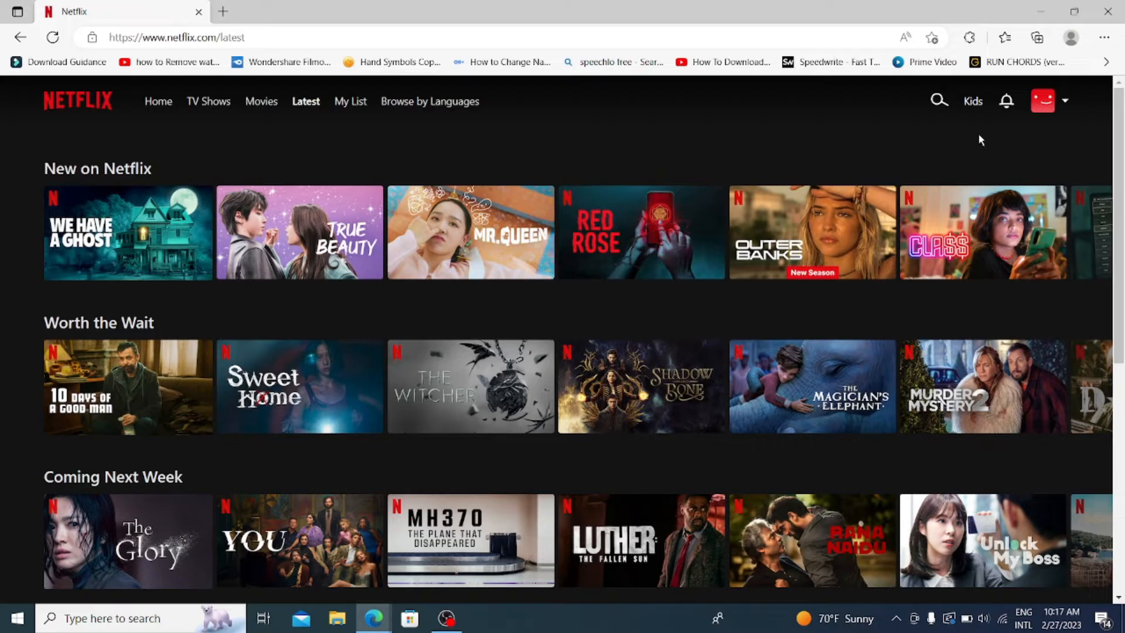
- Go to the Account page from the profile avatar menu
{"action": "left_click", "coordinate": [1042, 100]}
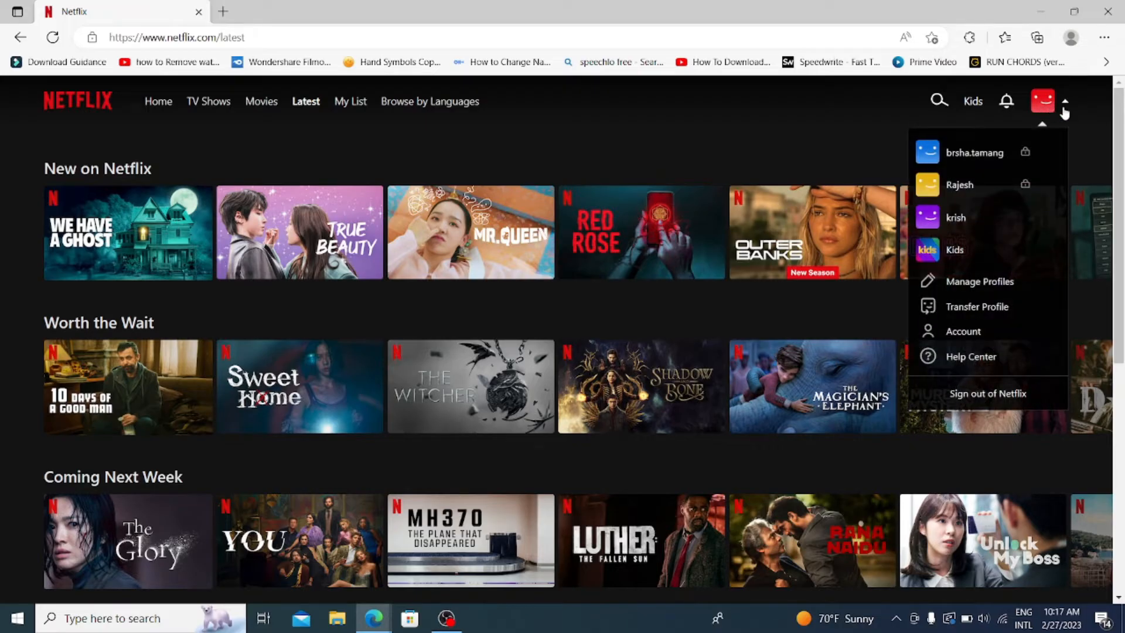
{"action": "mouse_move", "coordinate": [965, 185]}
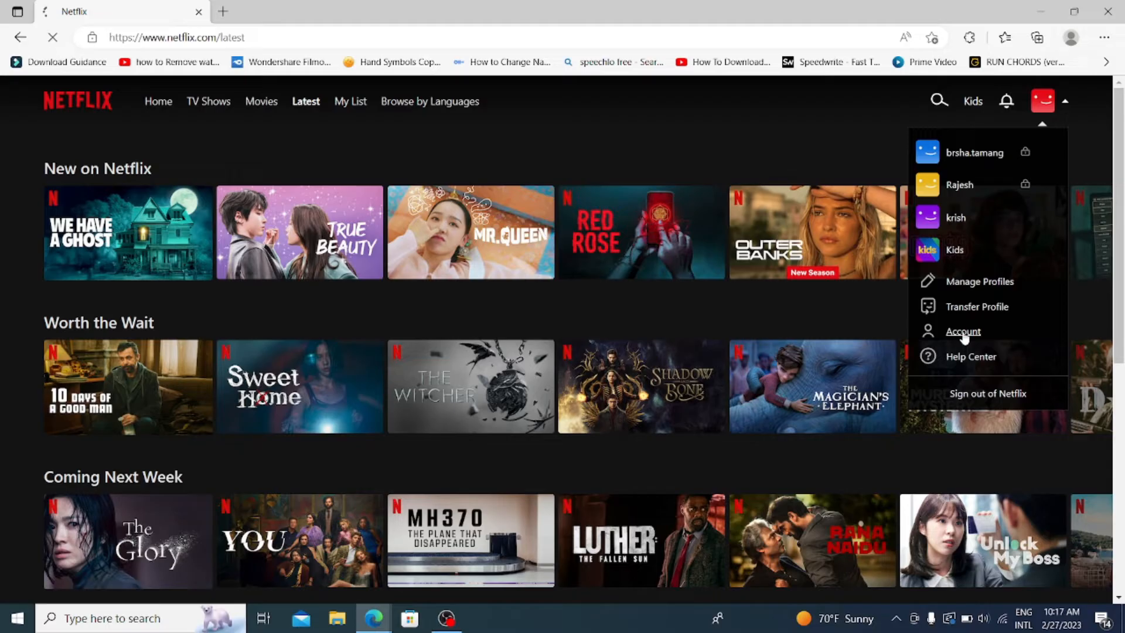
{"action": "left_click", "coordinate": [962, 332]}
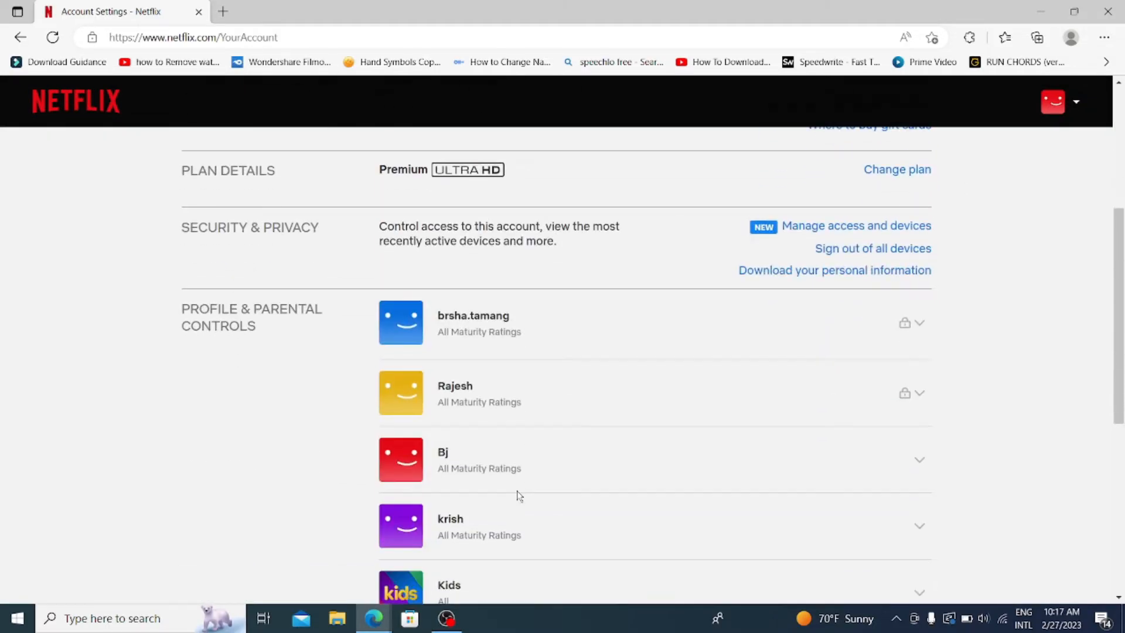
- Expand Bj under Profile & Parental Controls and start changing its Profile Lock
{"action": "scroll", "scroll_direction": "down", "scroll_amount": 3}
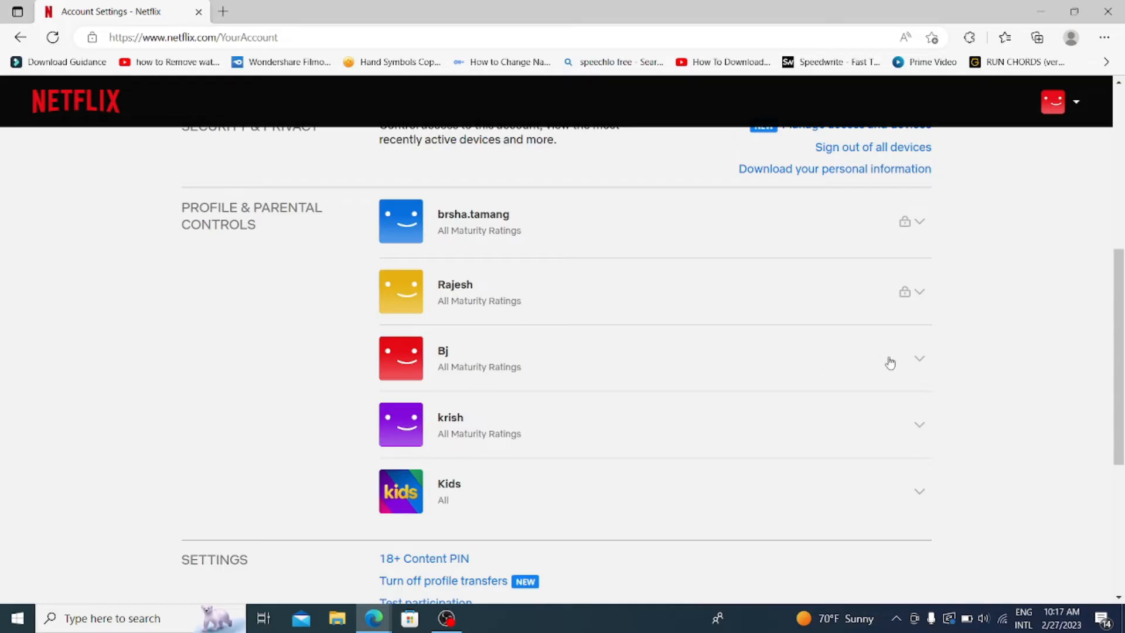
{"action": "mouse_move", "coordinate": [909, 362]}
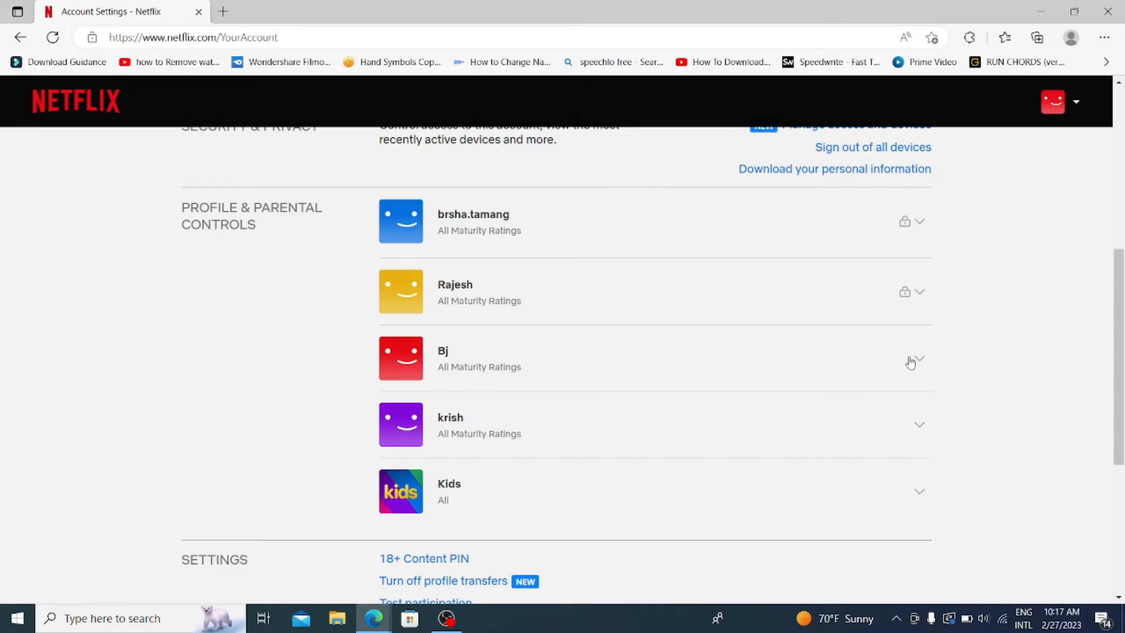
{"action": "left_click", "coordinate": [919, 361]}
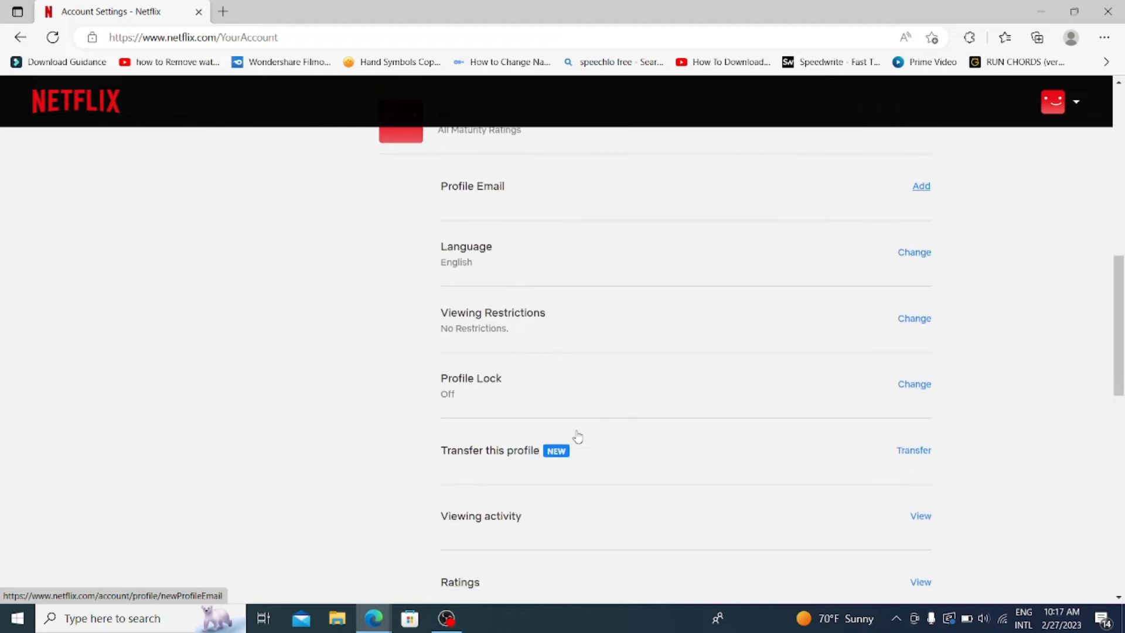
{"action": "mouse_move", "coordinate": [528, 331]}
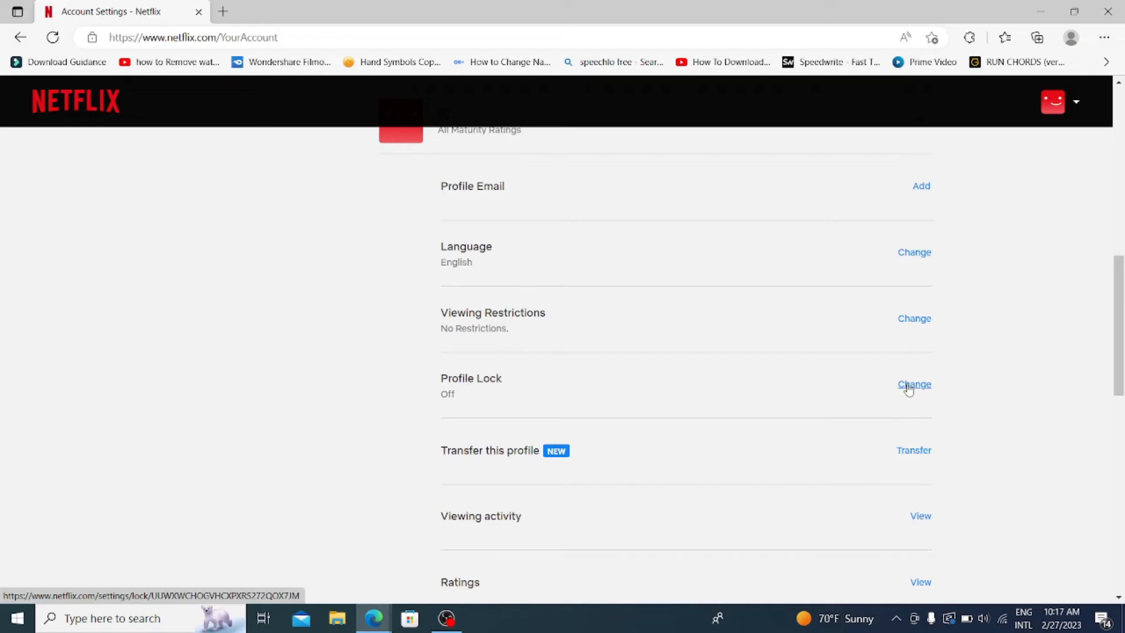
{"action": "left_click", "coordinate": [914, 383]}
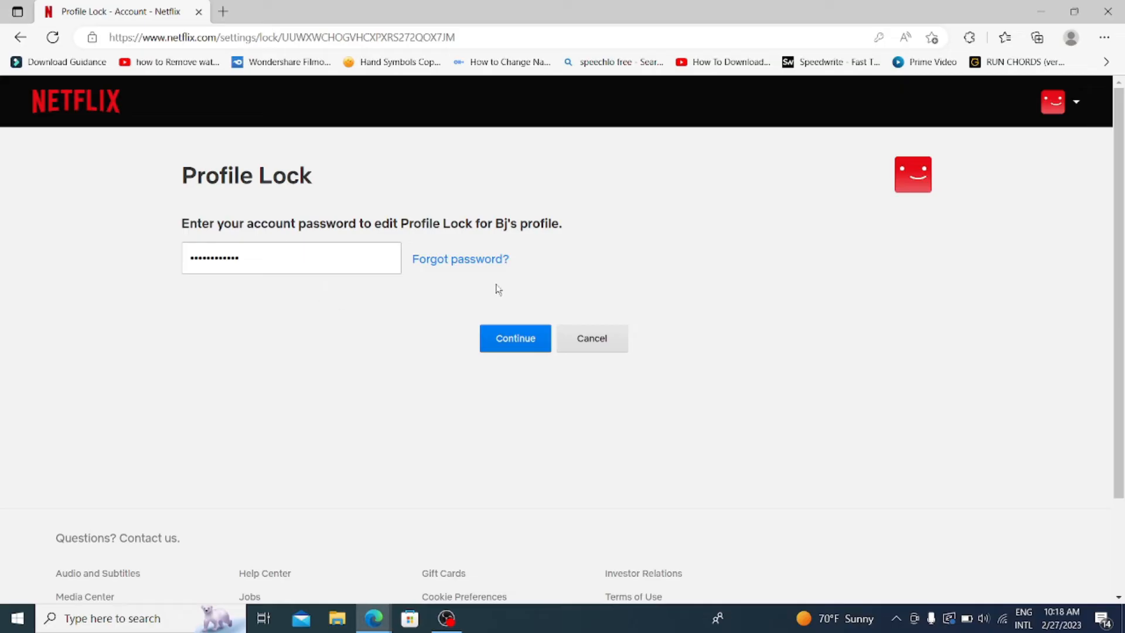
{"action": "left_click", "coordinate": [514, 338]}
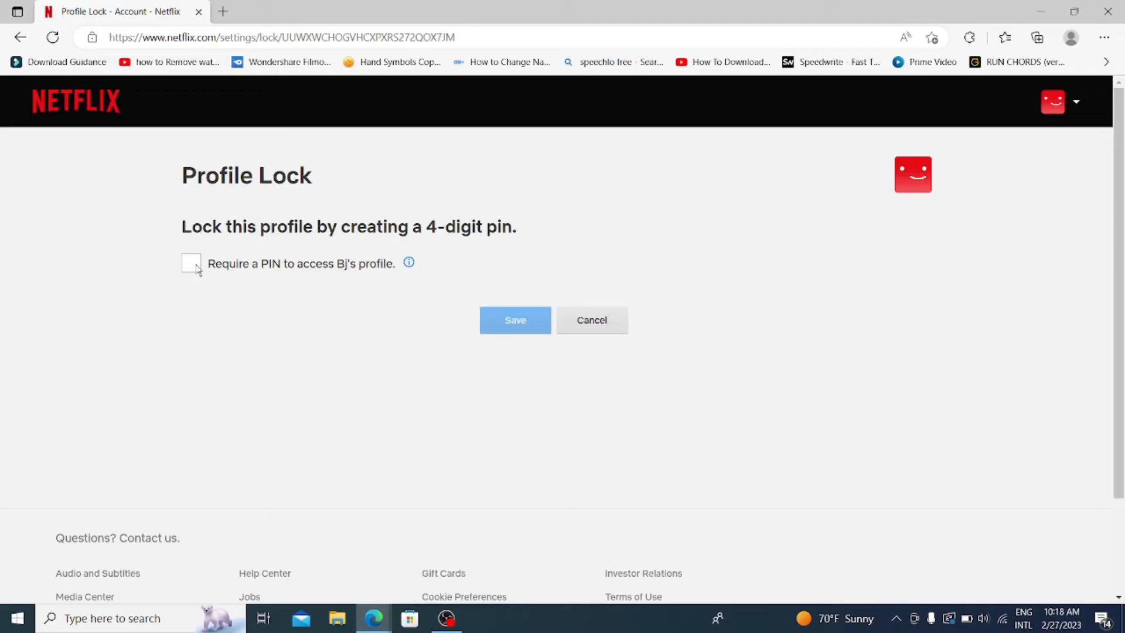
{"action": "left_click", "coordinate": [191, 263]}
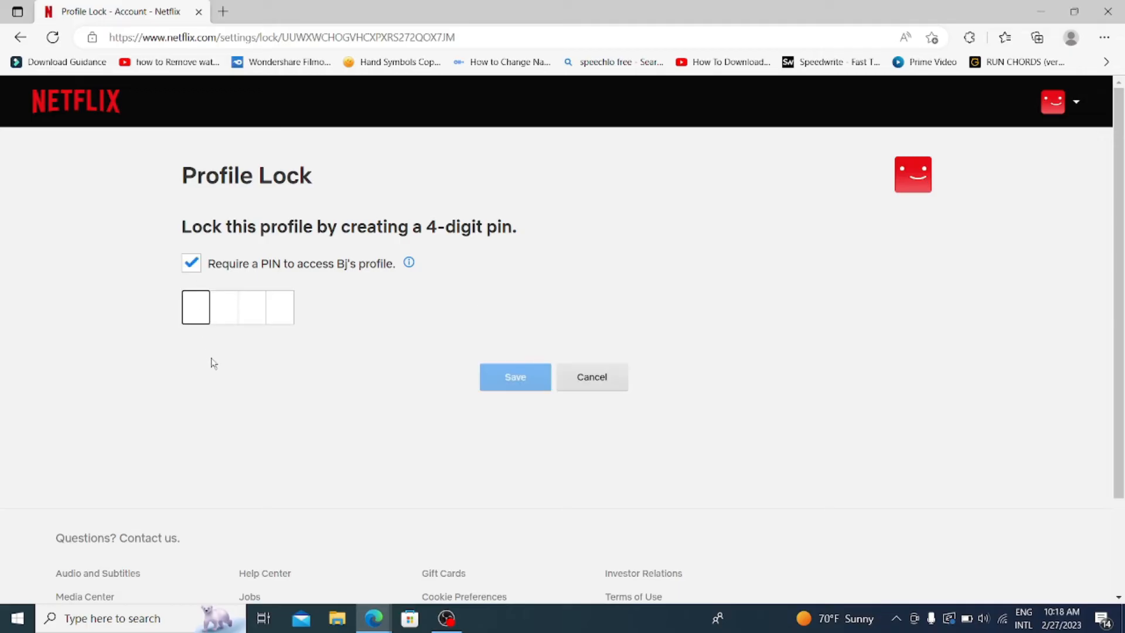
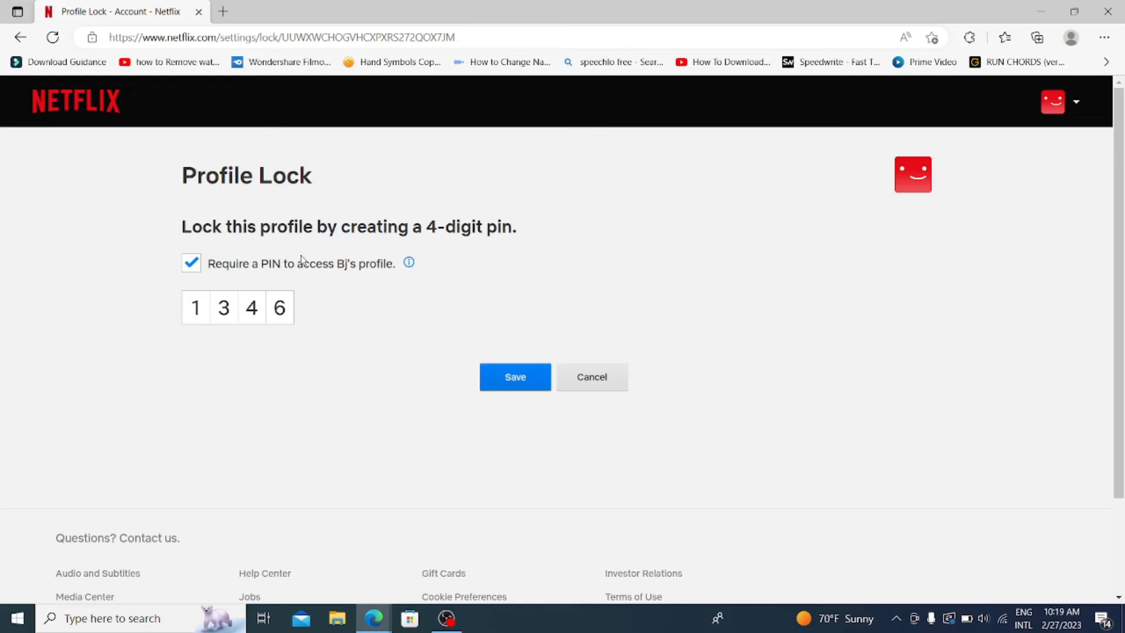
{"action": "mouse_move", "coordinate": [258, 364]}
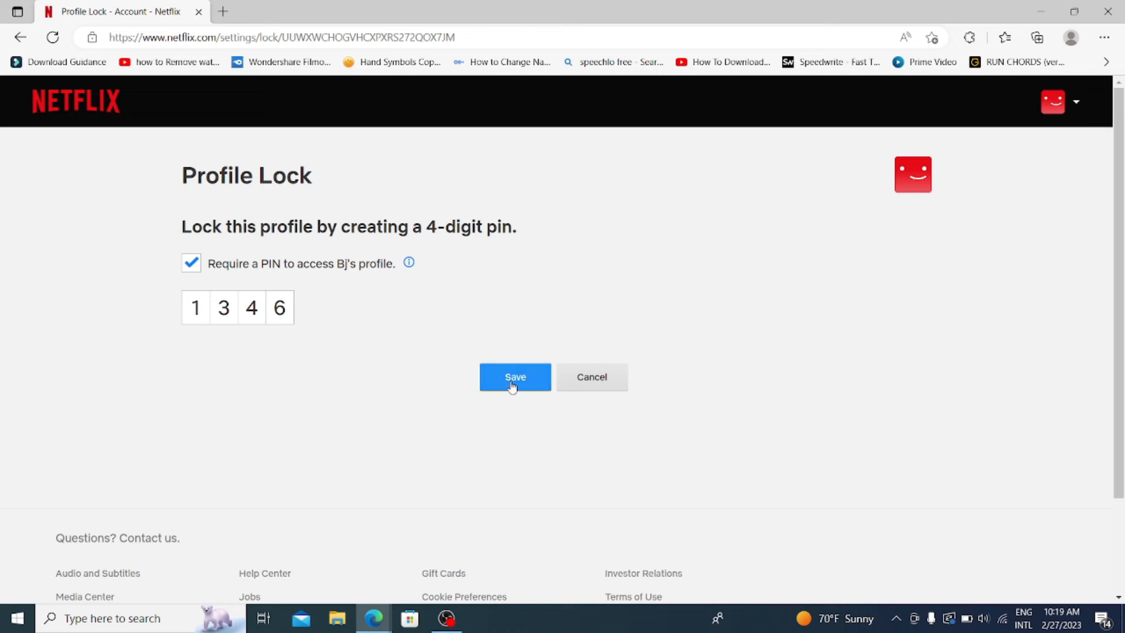
{"action": "left_click", "coordinate": [514, 377]}
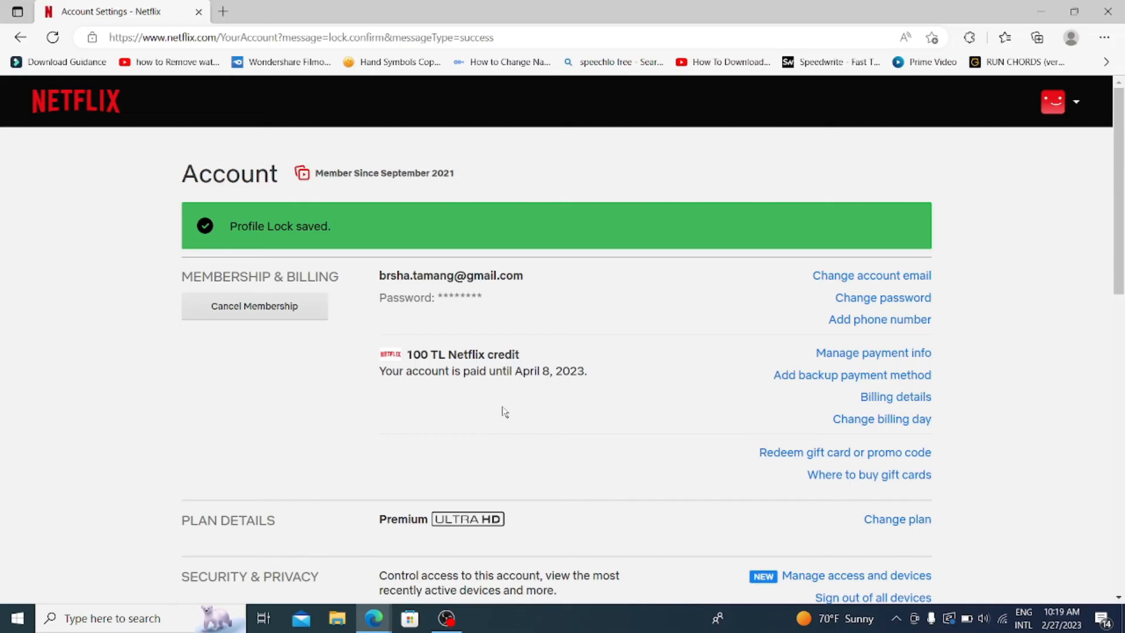
{"action": "scroll", "scroll_direction": "down", "scroll_amount": 3}
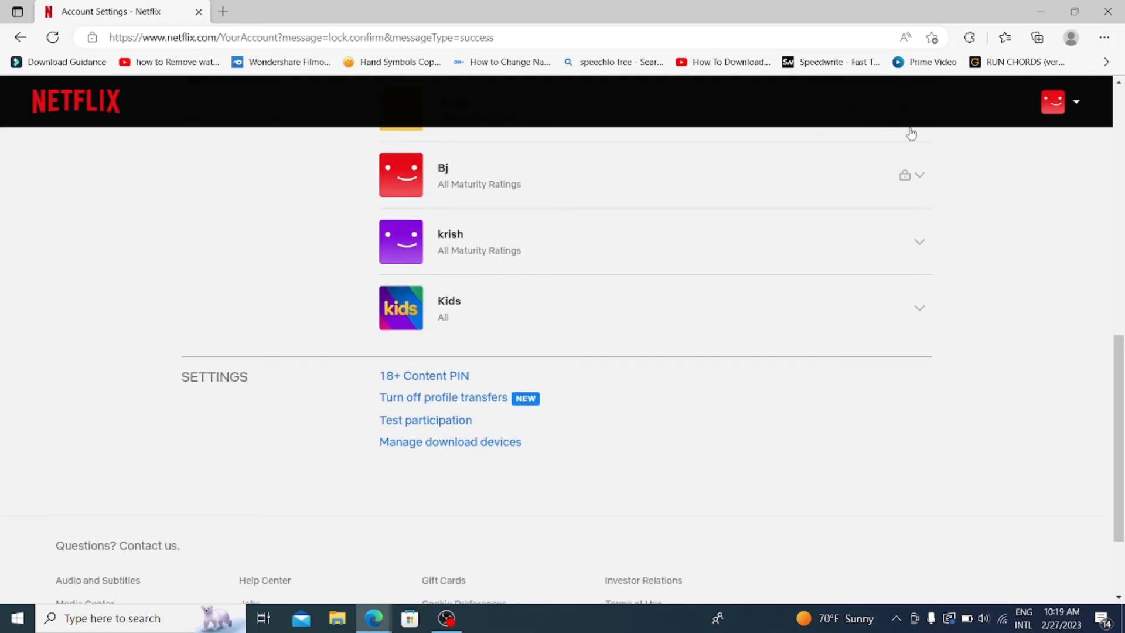